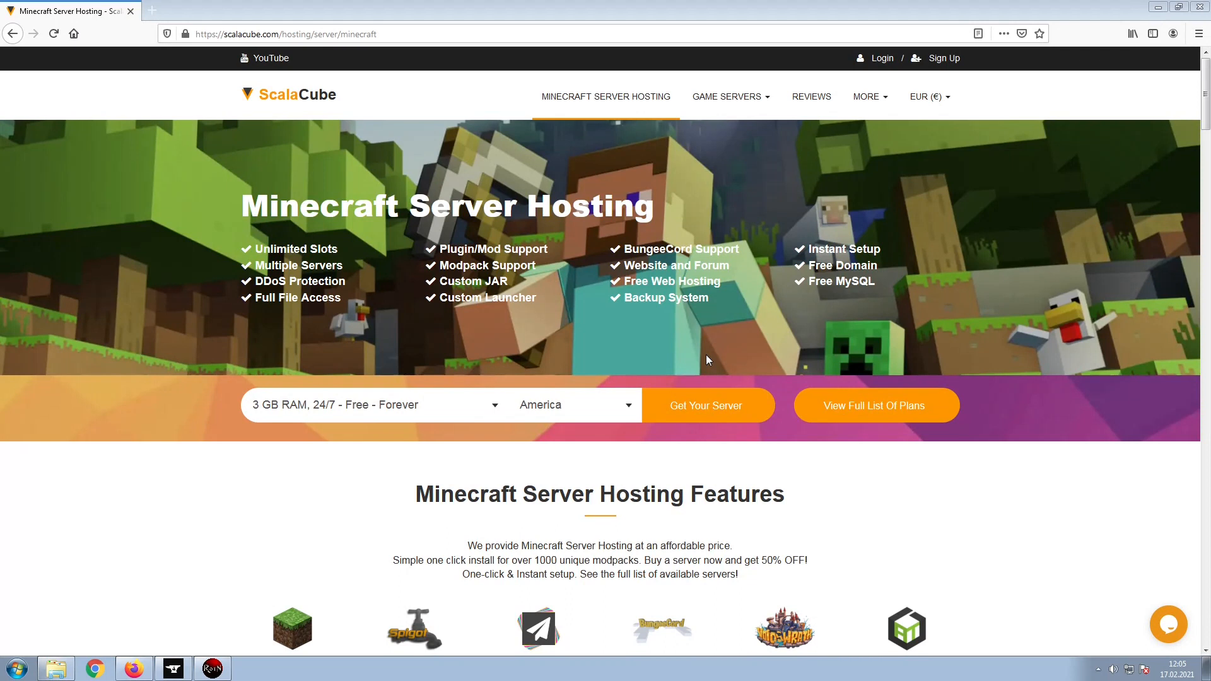
pyautogui.moveTo(701, 400)
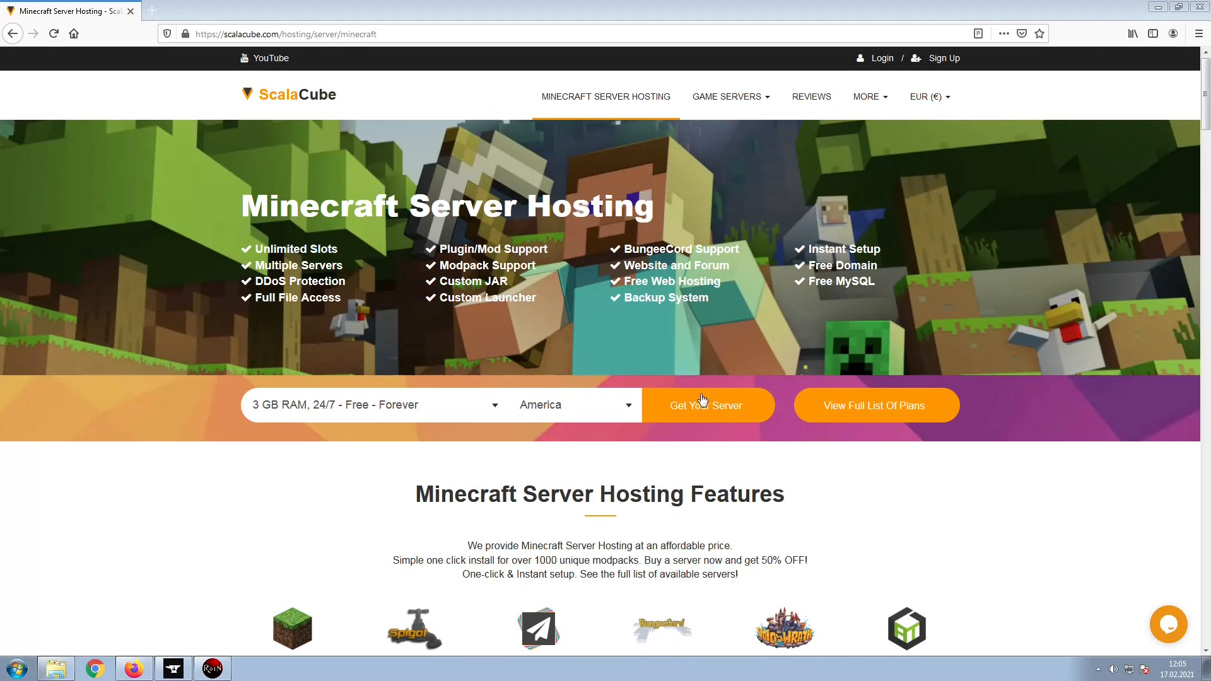
# Start the order for the free 3 GB RAM Minecraft server in America via Get Your Server
pyautogui.click(706, 405)
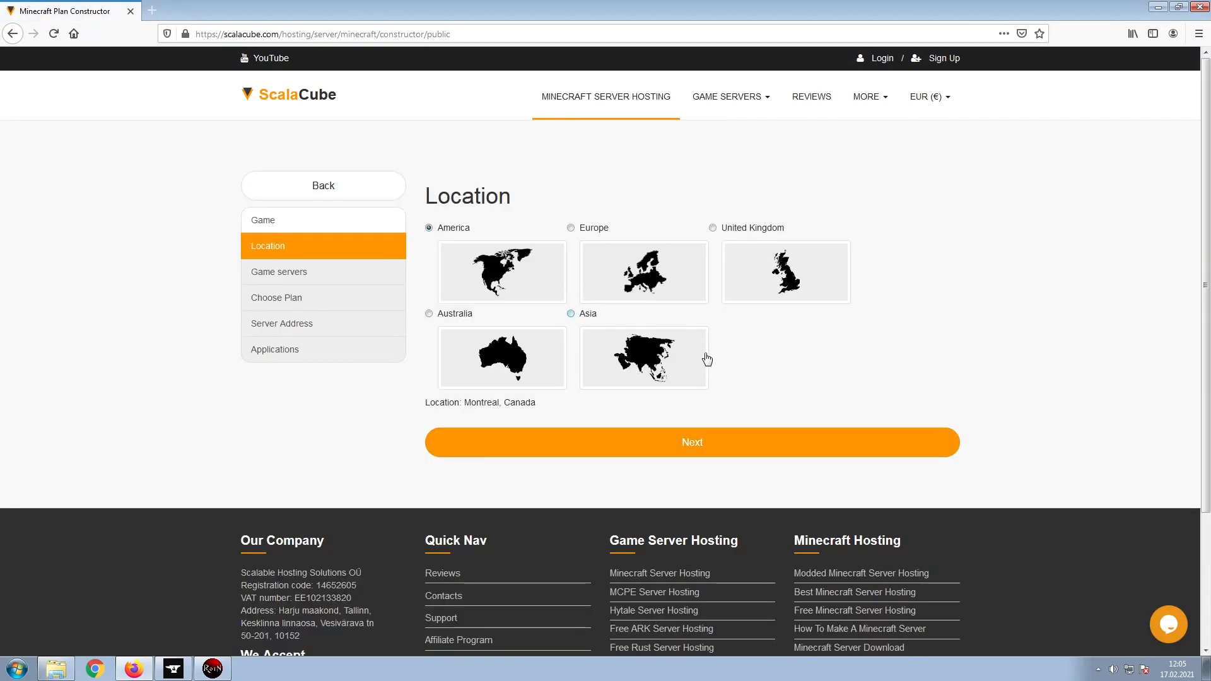
pyautogui.moveTo(731, 361)
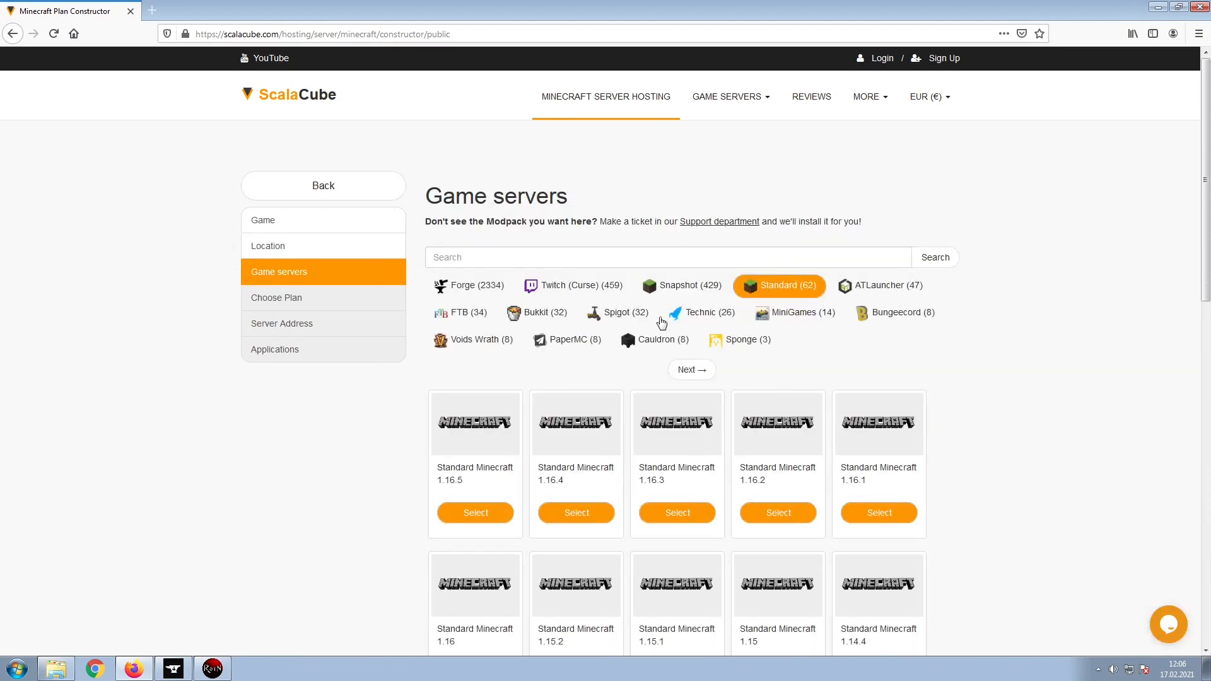
# Search for and add Rebirth of the Night as the game server, keeping America as location
pyautogui.write('Rebirth of the Night')
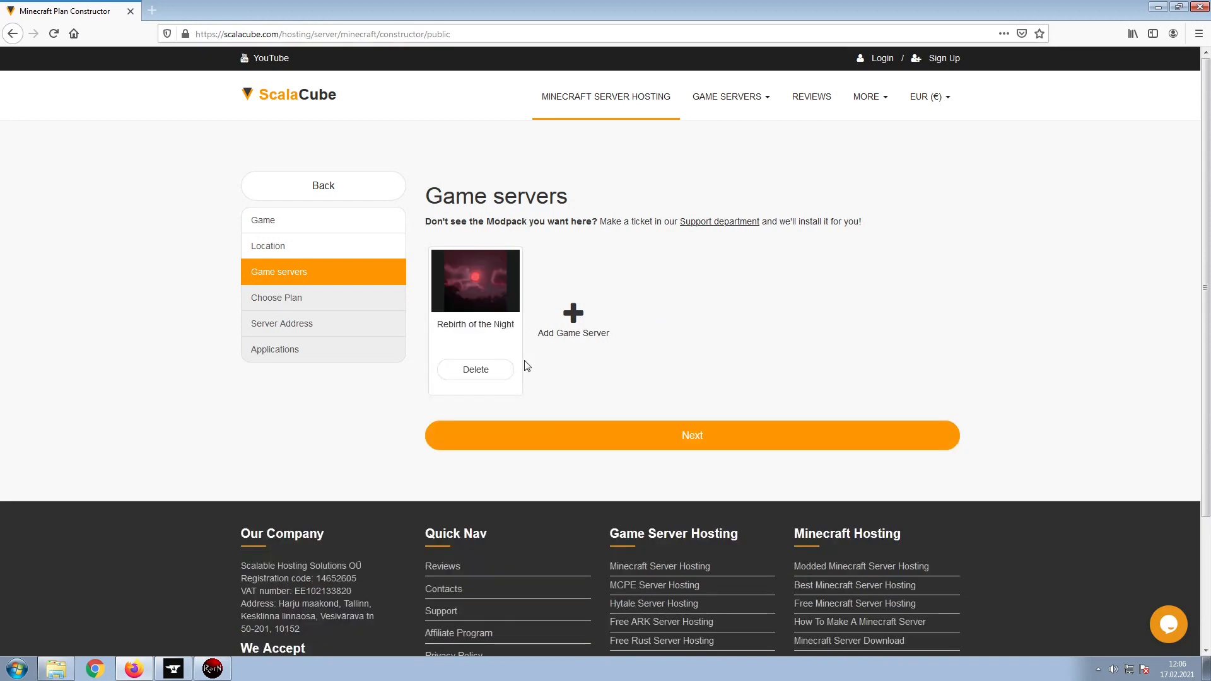
pyautogui.click(691, 436)
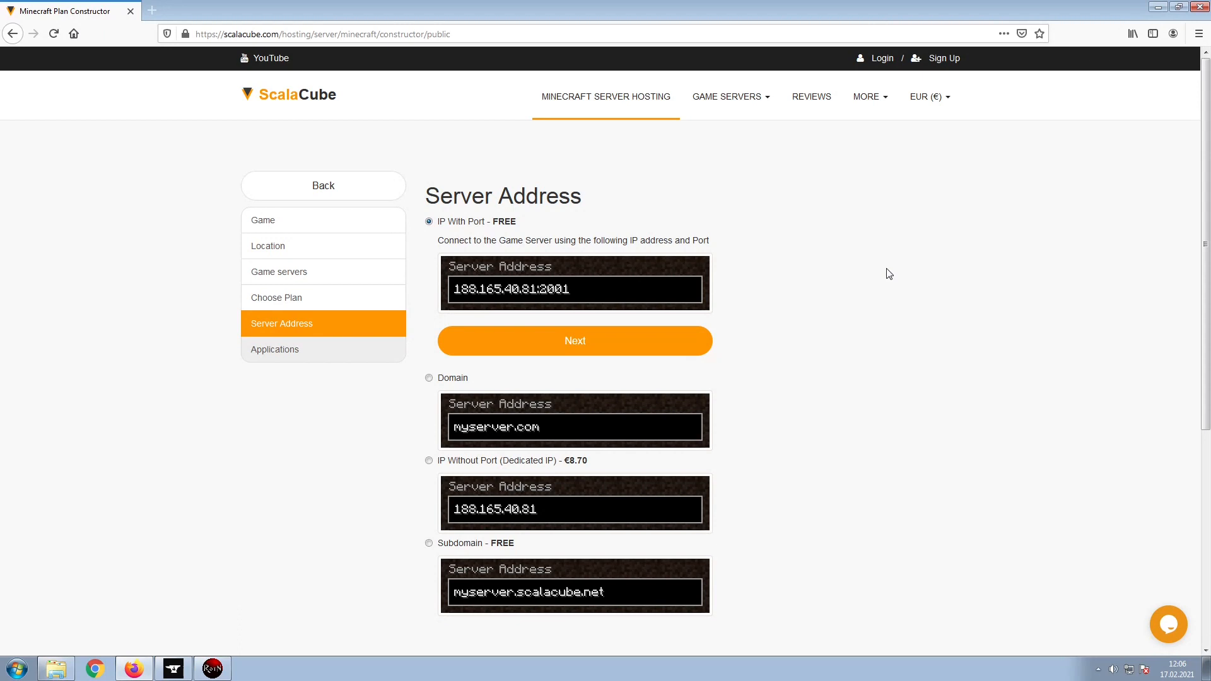
# Keep the free IP With Port address and no extra applications, then submit the order
pyautogui.click(575, 340)
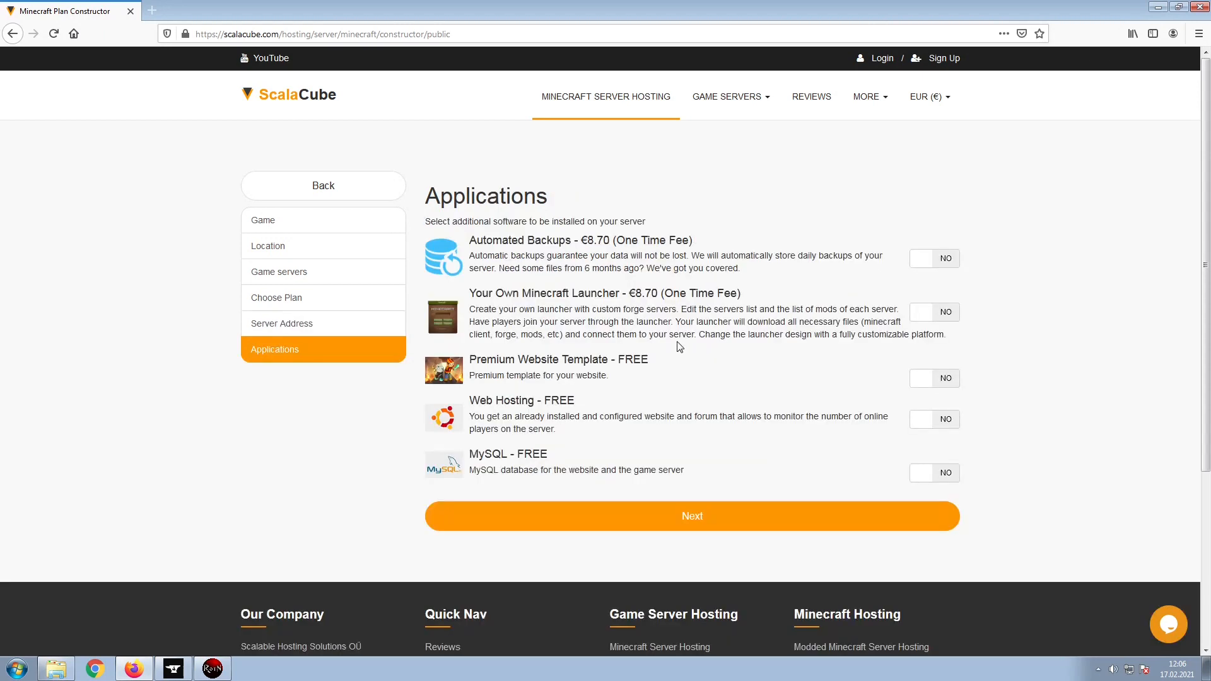
pyautogui.moveTo(848, 505)
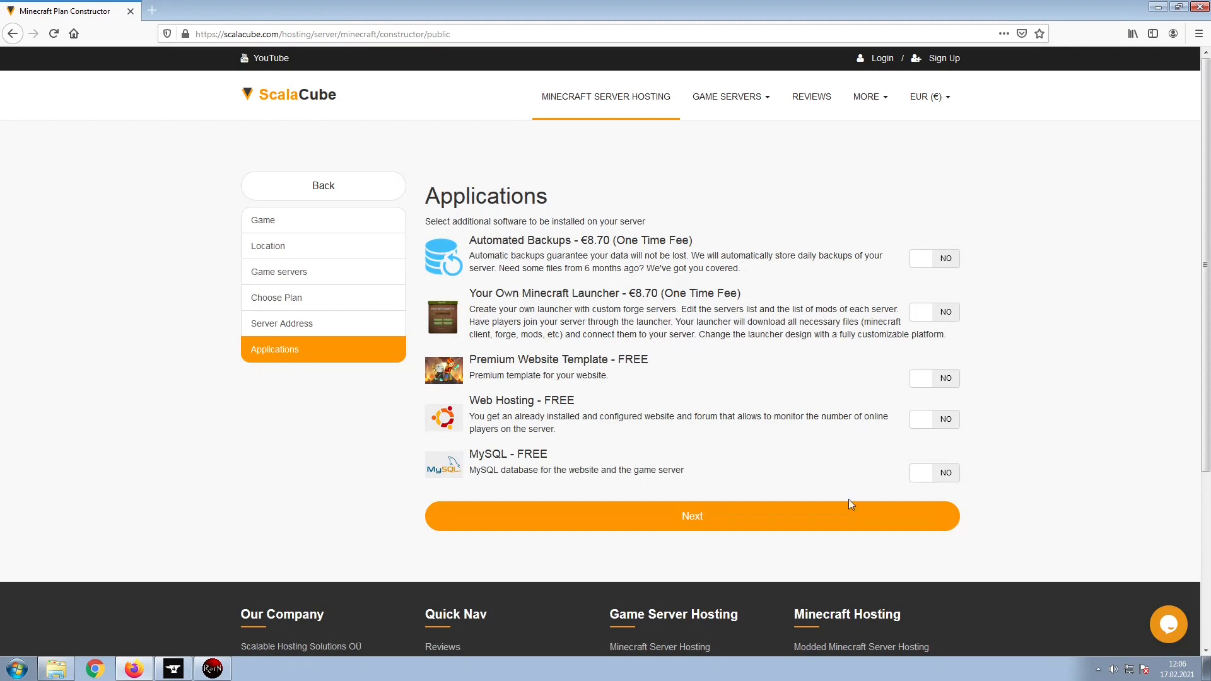
pyautogui.moveTo(773, 551)
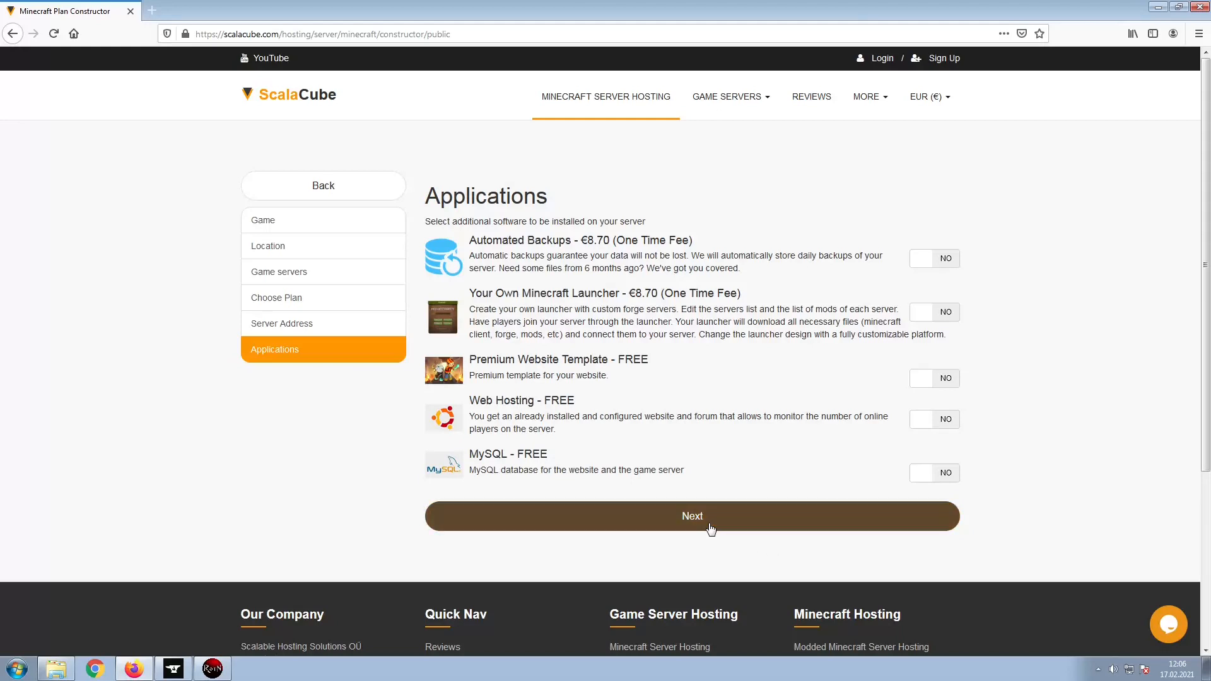
pyautogui.click(692, 516)
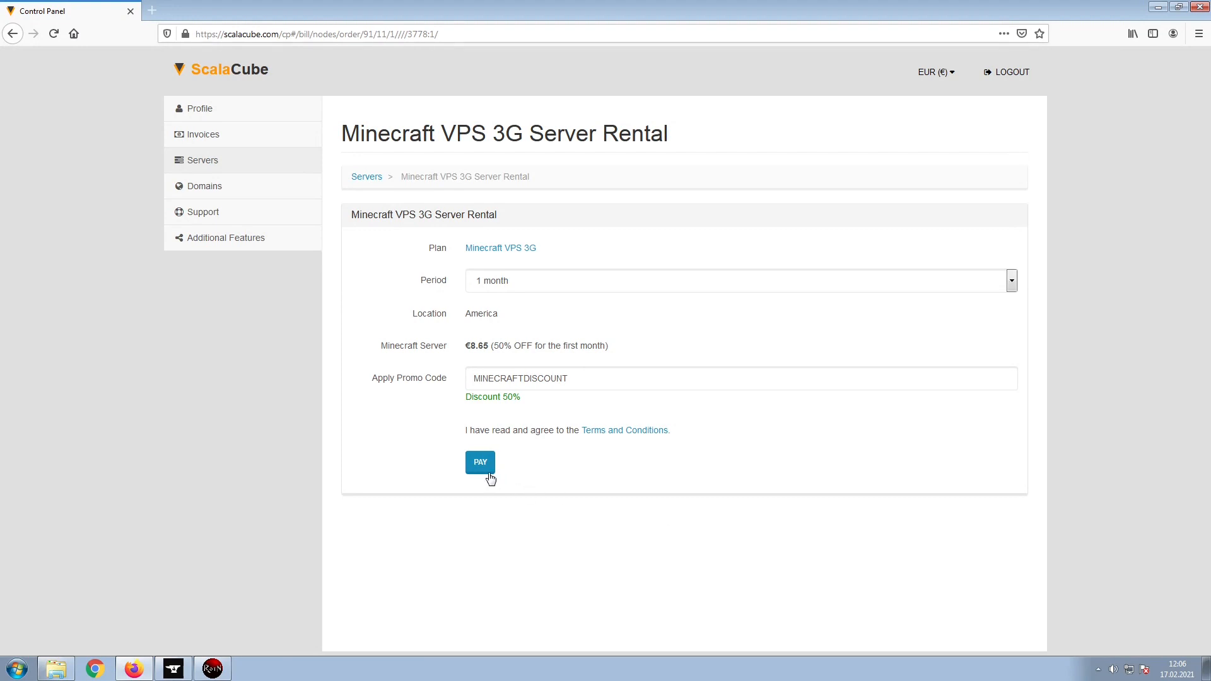
# Pay the discounted one-month rental and reach the Minecraft server's information page
pyautogui.click(479, 462)
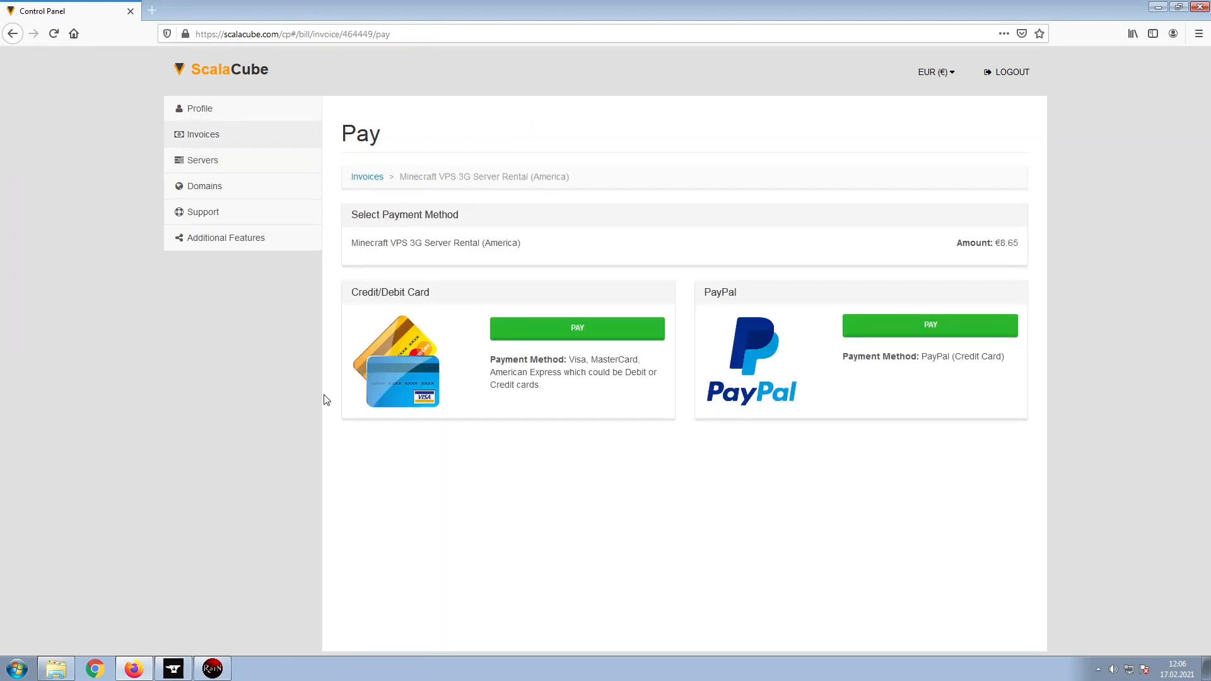
pyautogui.moveTo(328, 167)
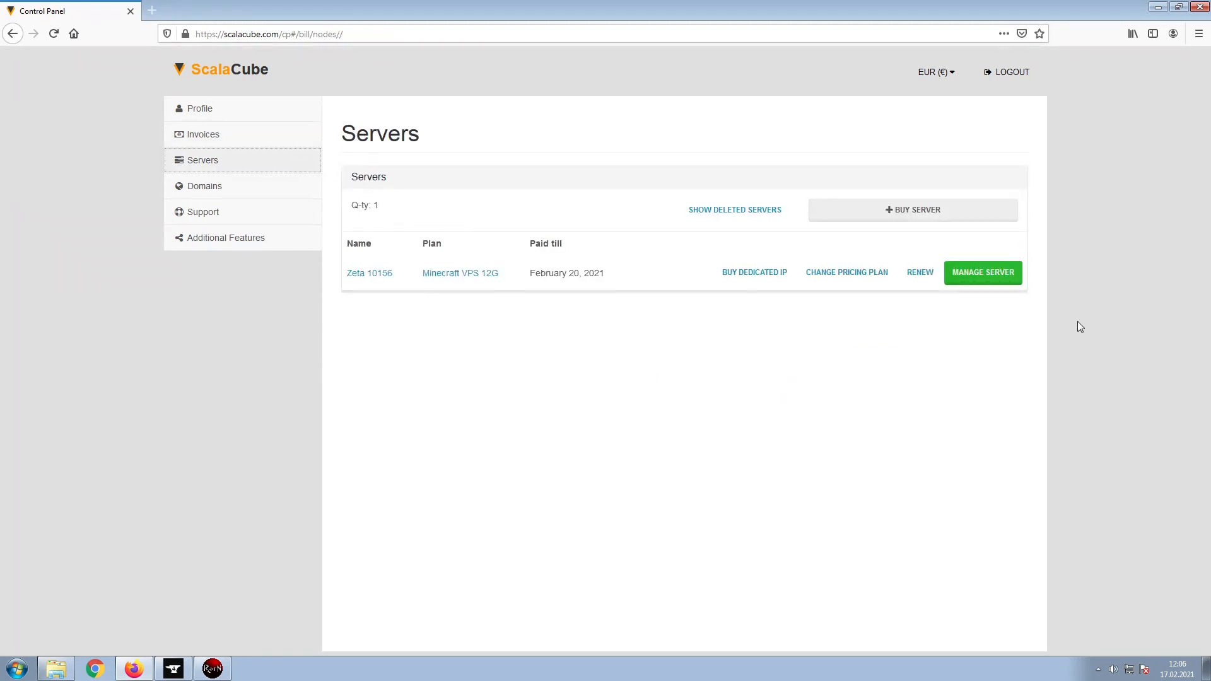
pyautogui.click(983, 273)
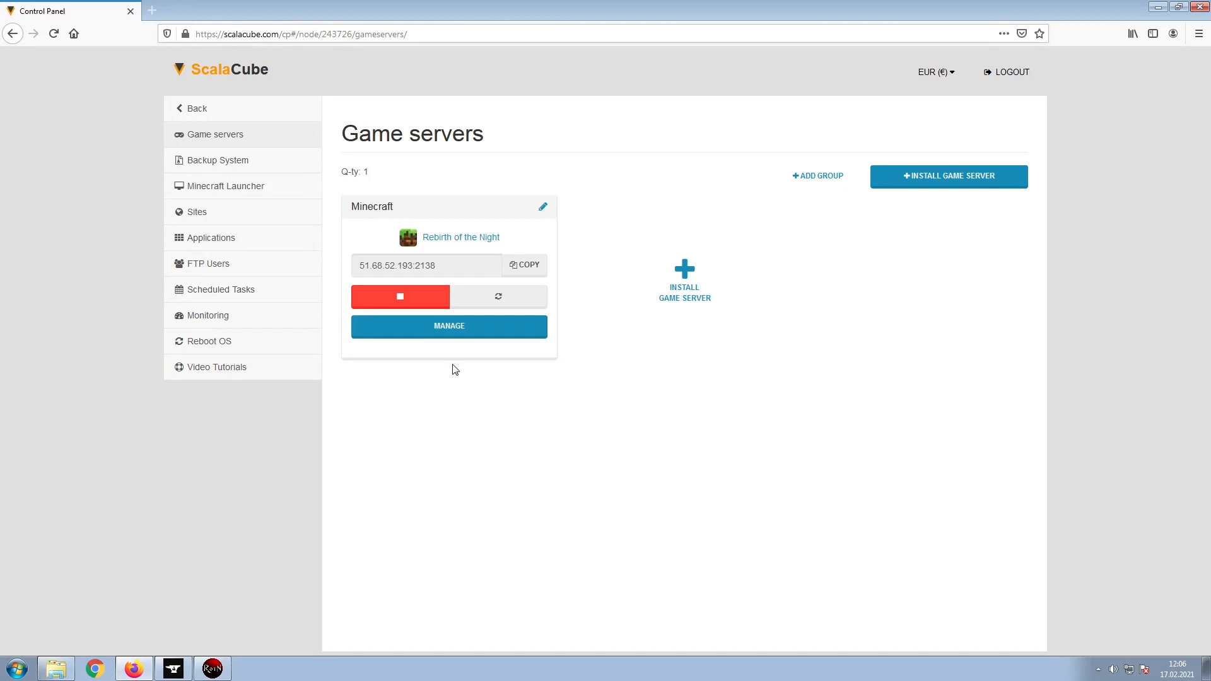
pyautogui.click(448, 325)
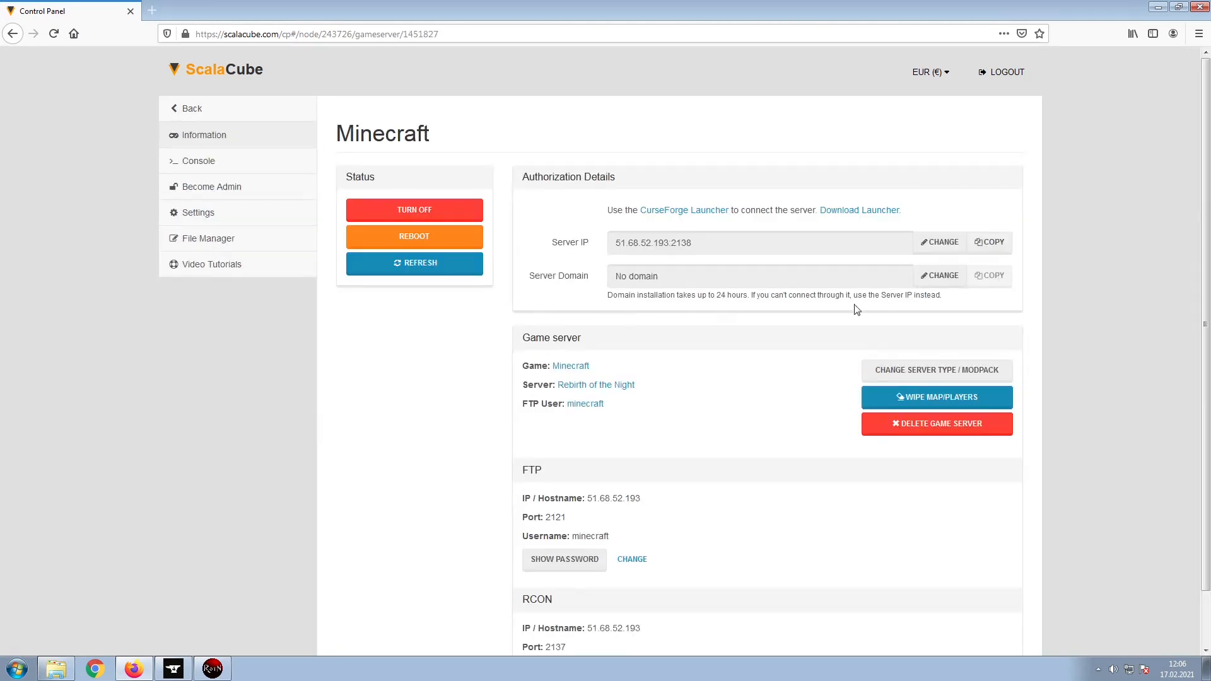
pyautogui.moveTo(1024, 247)
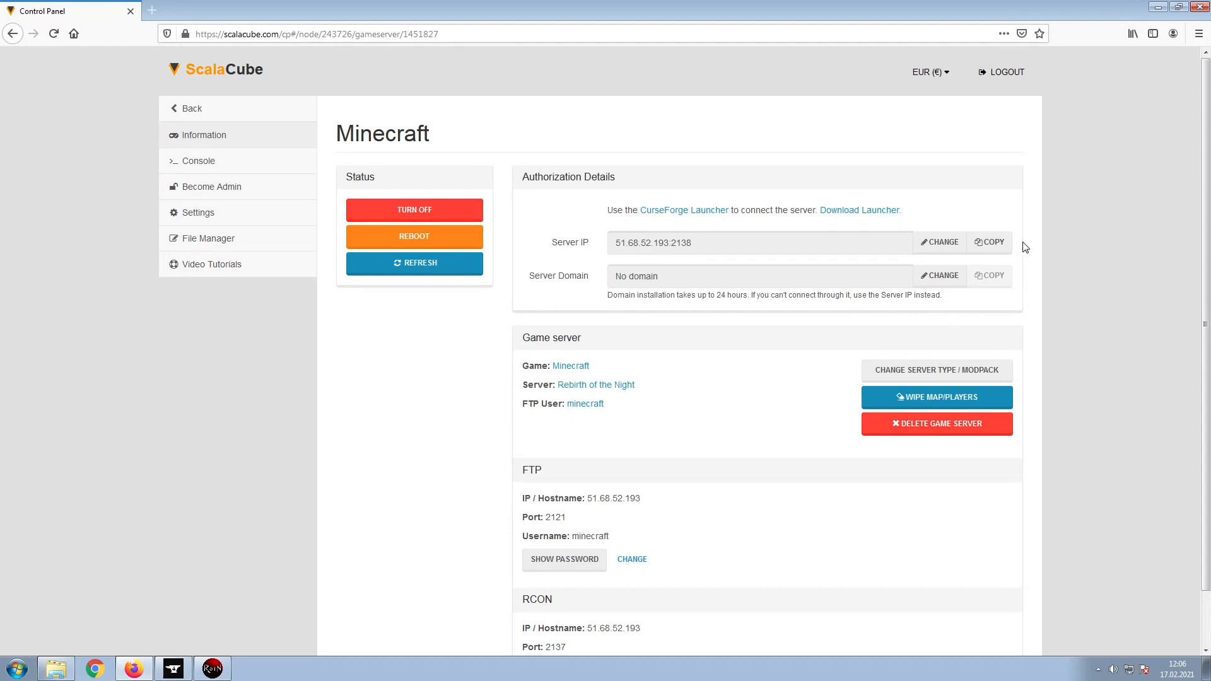
# Copy the server IP 51.68.52.193:2138 to the clipboard
pyautogui.click(989, 242)
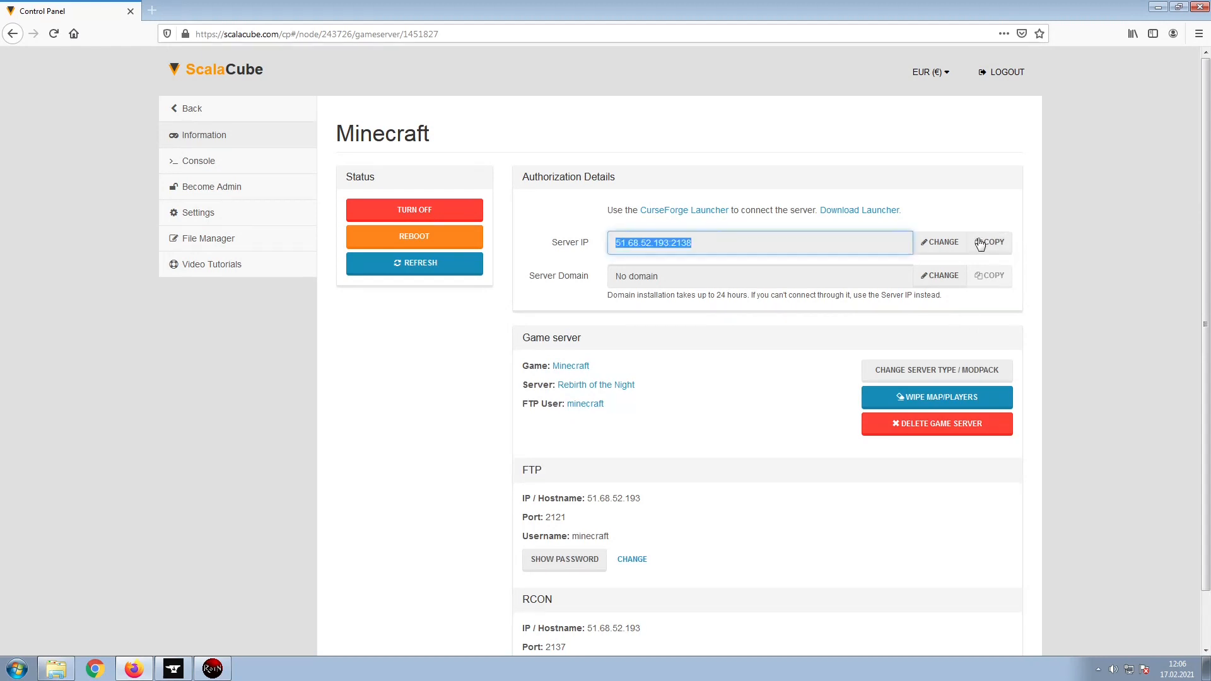